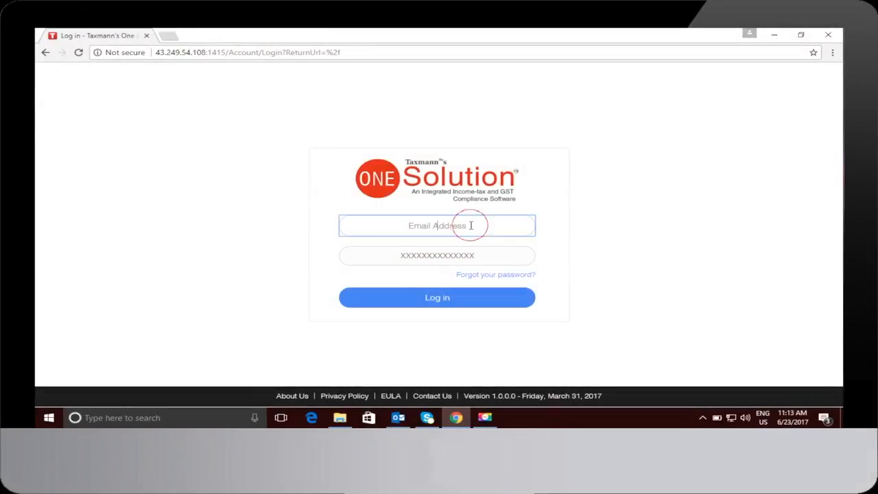
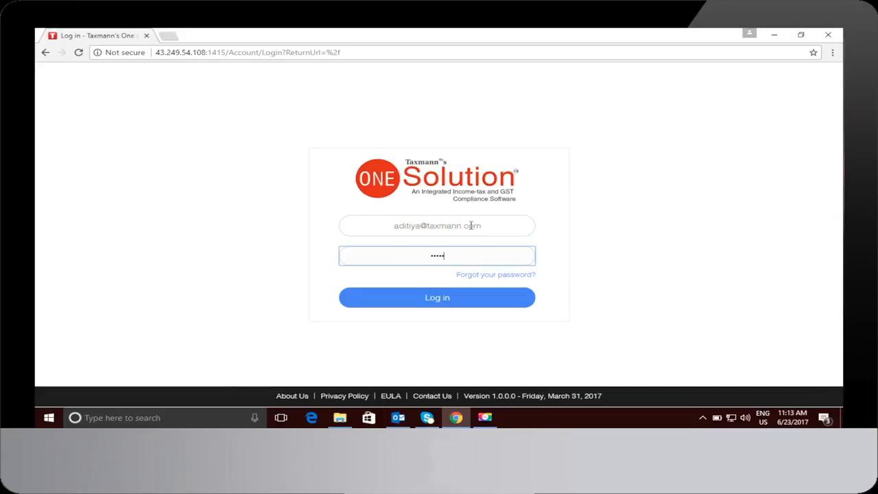
Log in with the account email 'aditiy' and password to reach the module dashboard.
{"action": "left_click", "coordinate": [436, 297]}
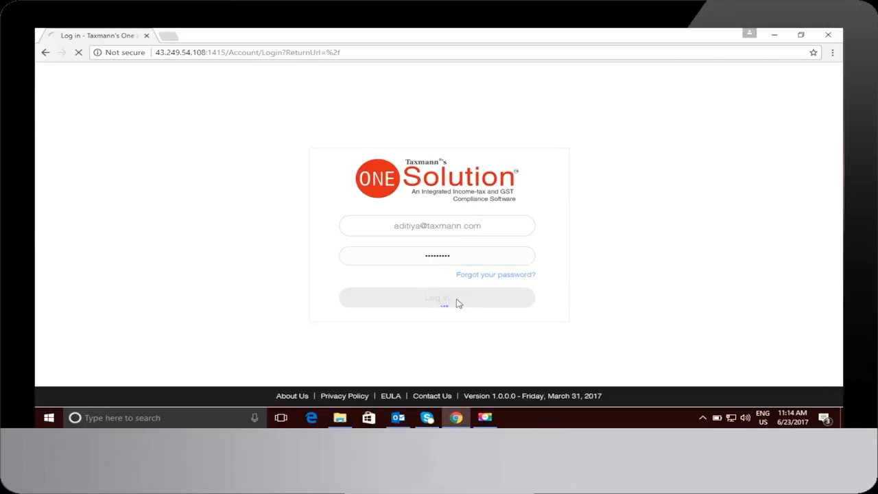
{"action": "left_click", "coordinate": [436, 296]}
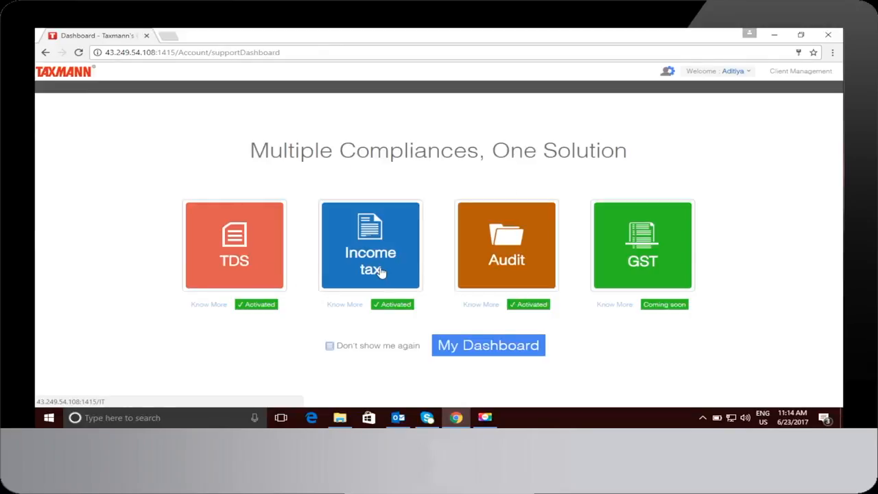
{"action": "mouse_move", "coordinate": [422, 187]}
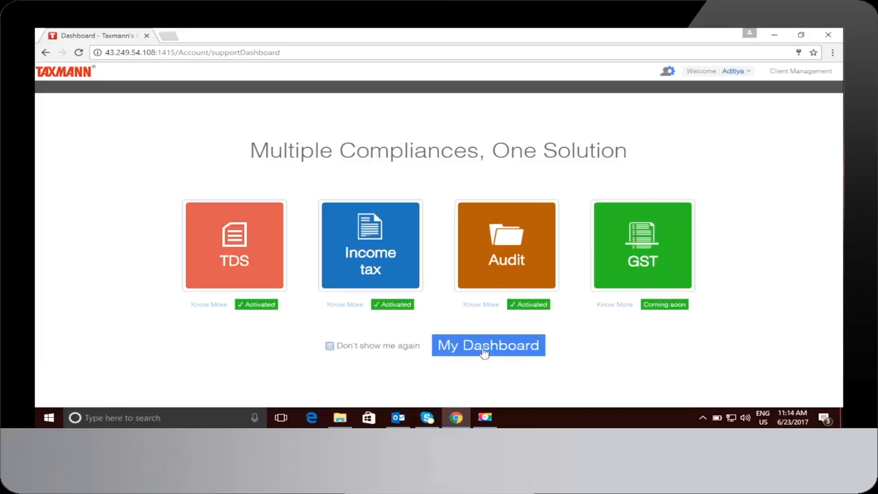
Go to My Dashboard to show the (empty) client management list.
{"action": "left_click", "coordinate": [488, 345]}
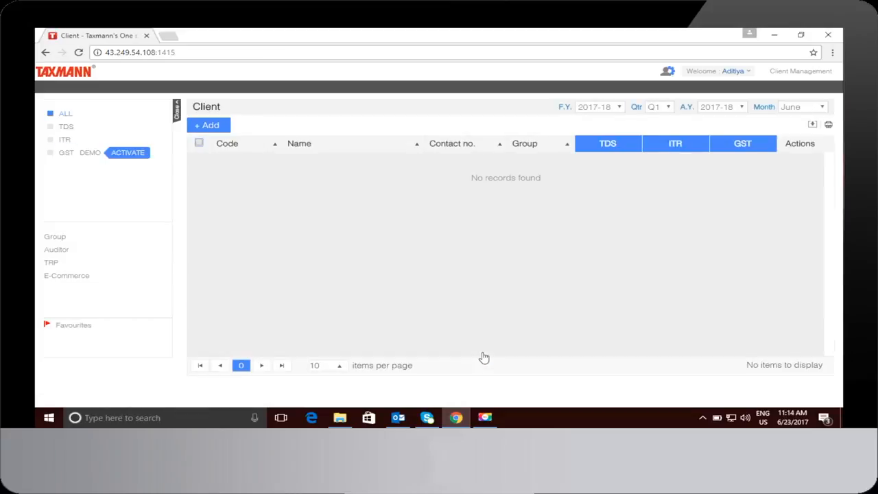
{"action": "mouse_move", "coordinate": [447, 247]}
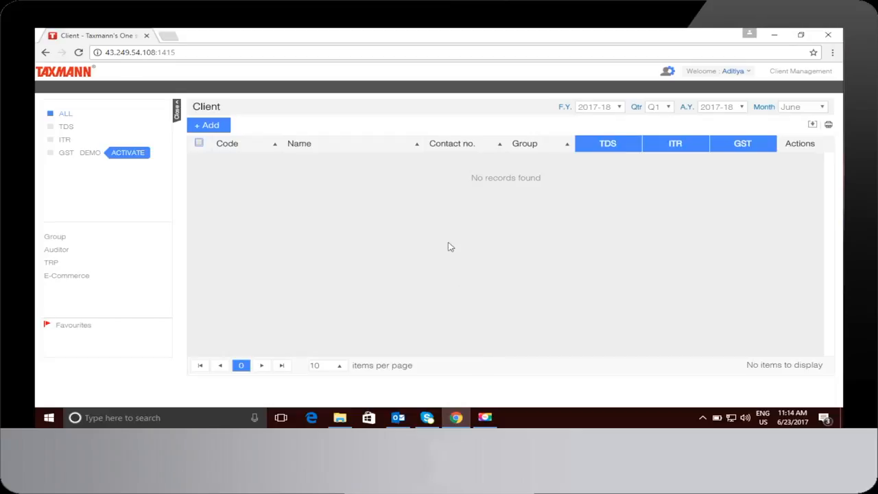
{"action": "mouse_move", "coordinate": [222, 116]}
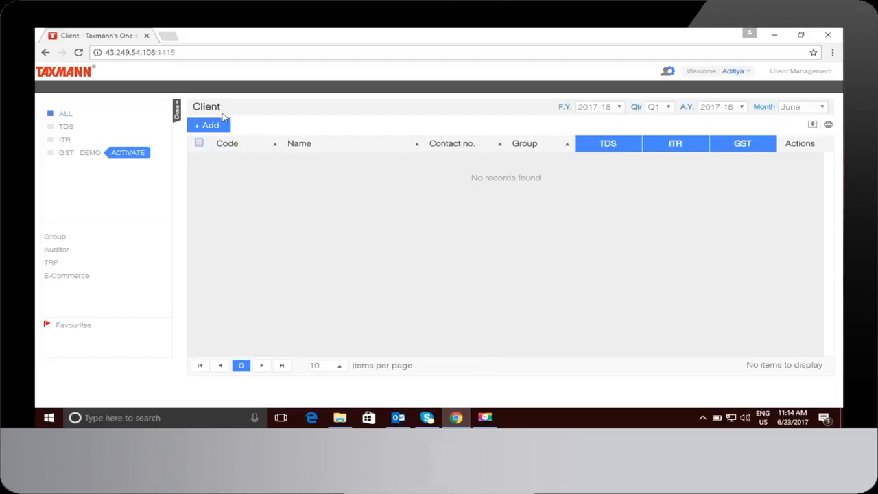
{"action": "mouse_move", "coordinate": [812, 79]}
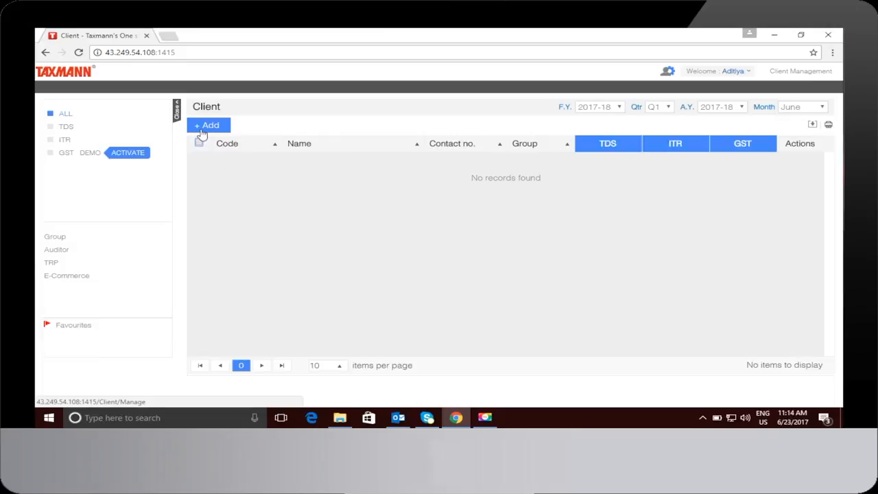
Add a new client ticked for GST with Status - GST set to Private Limited Company.
{"action": "left_click", "coordinate": [208, 125]}
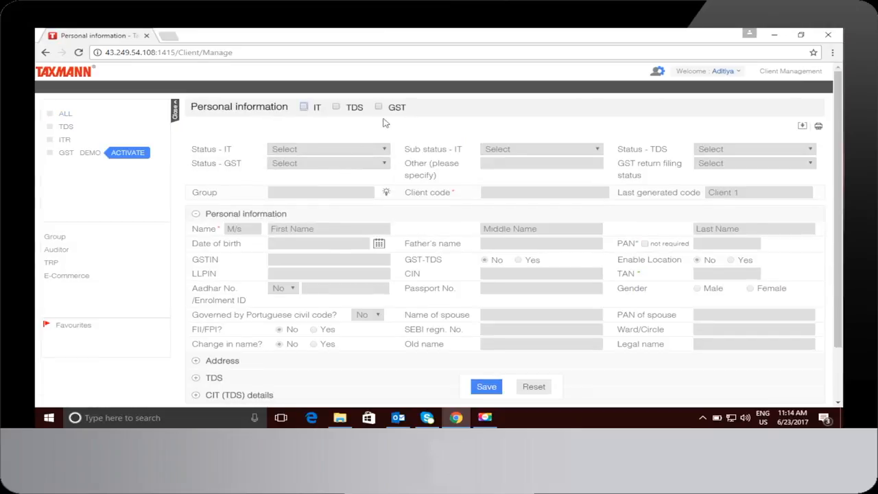
{"action": "left_click", "coordinate": [378, 107]}
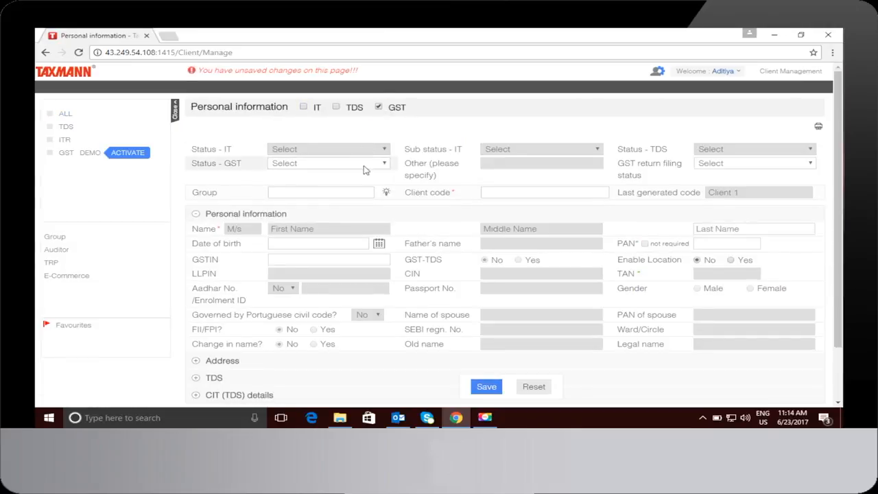
{"action": "left_click", "coordinate": [328, 162]}
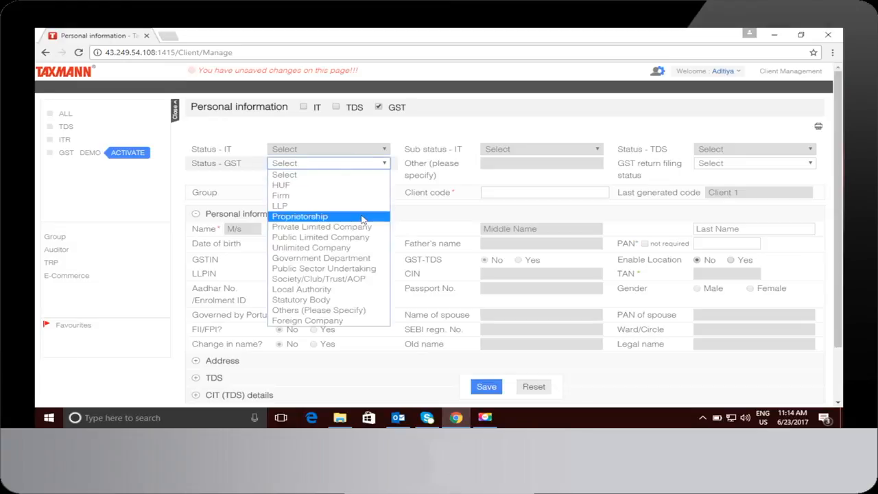
{"action": "mouse_move", "coordinate": [321, 226]}
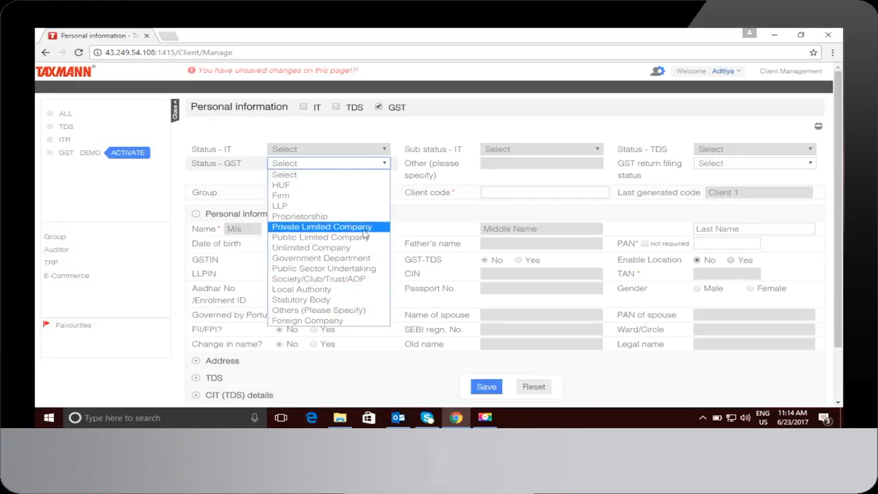
{"action": "left_click", "coordinate": [321, 226]}
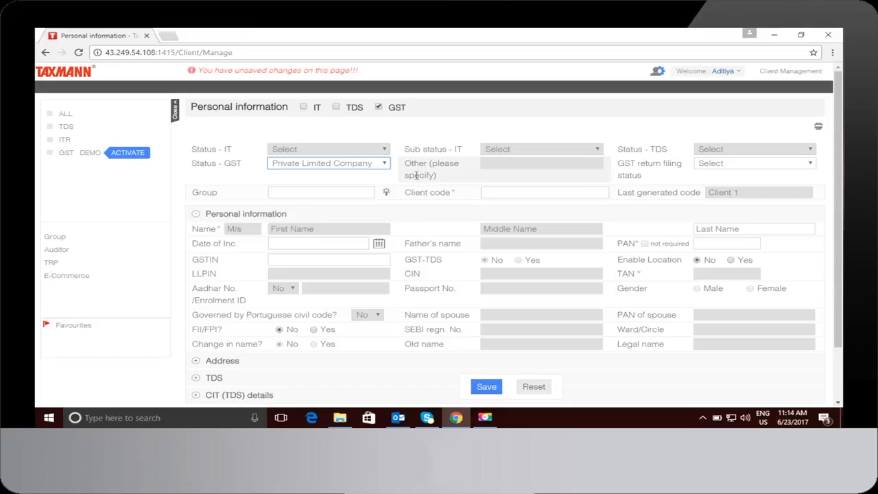
{"action": "left_click", "coordinate": [328, 161]}
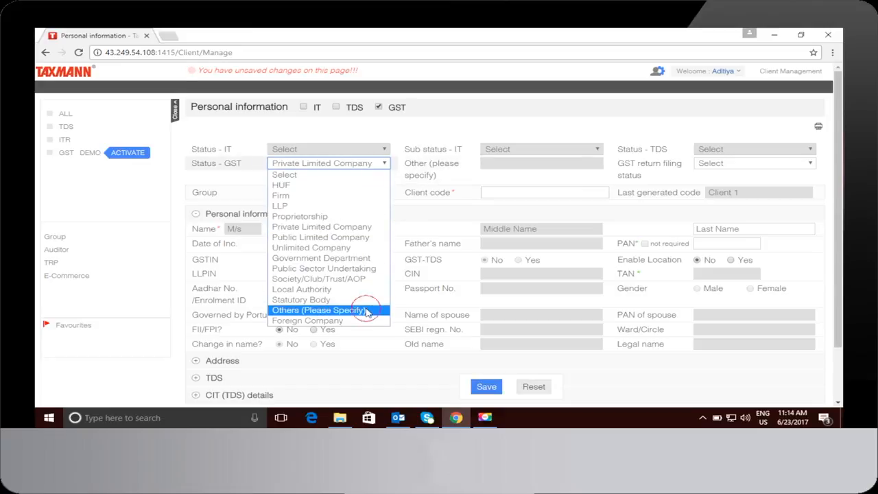
{"action": "left_click", "coordinate": [318, 310]}
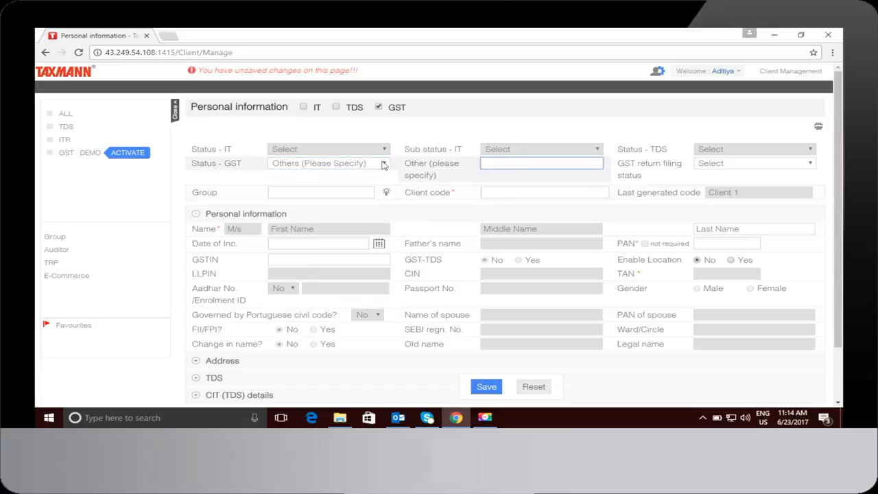
{"action": "left_click", "coordinate": [328, 162]}
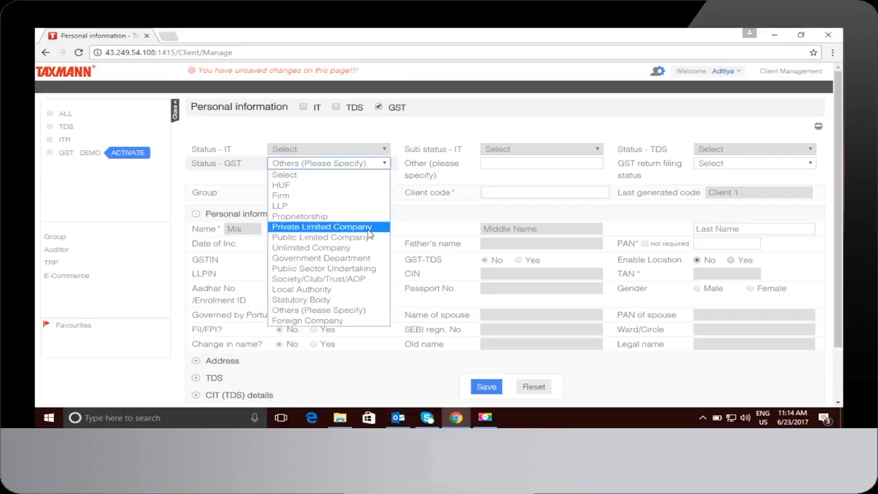
{"action": "left_click", "coordinate": [321, 227]}
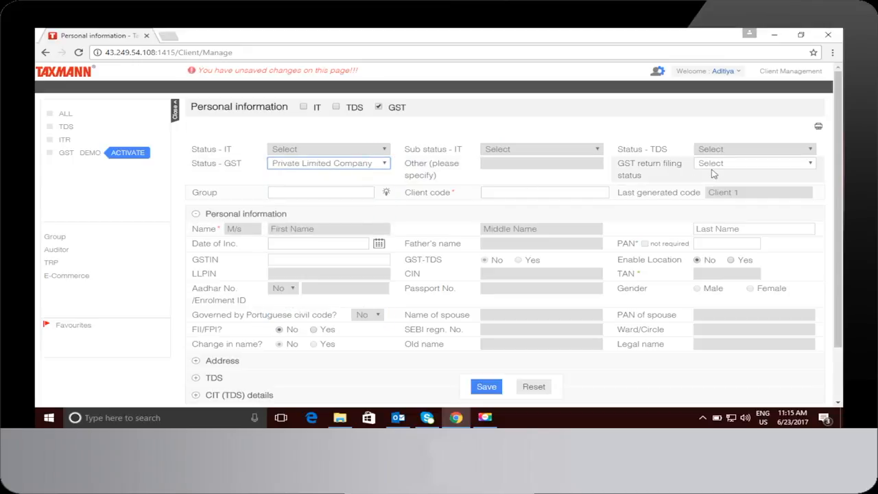
Choose Regular as the GST return filing status.
{"action": "left_click", "coordinate": [753, 162]}
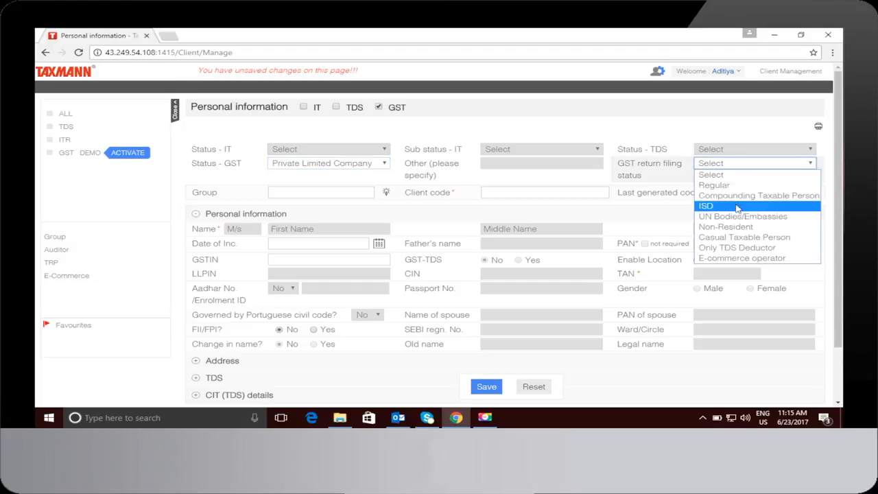
{"action": "mouse_move", "coordinate": [741, 258]}
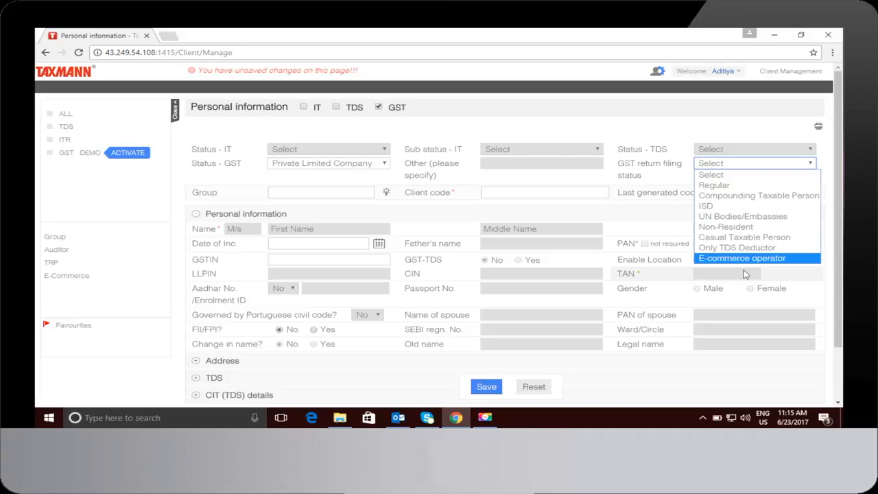
{"action": "left_click", "coordinate": [713, 184]}
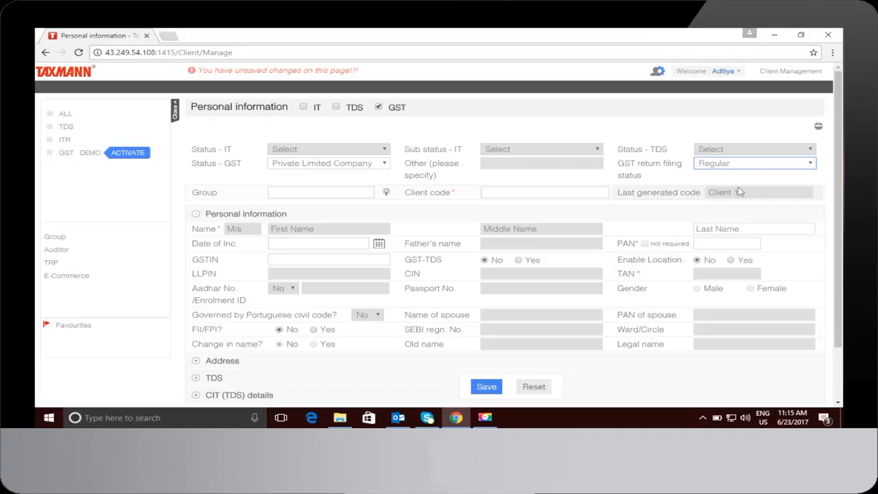
{"action": "left_click", "coordinate": [321, 192]}
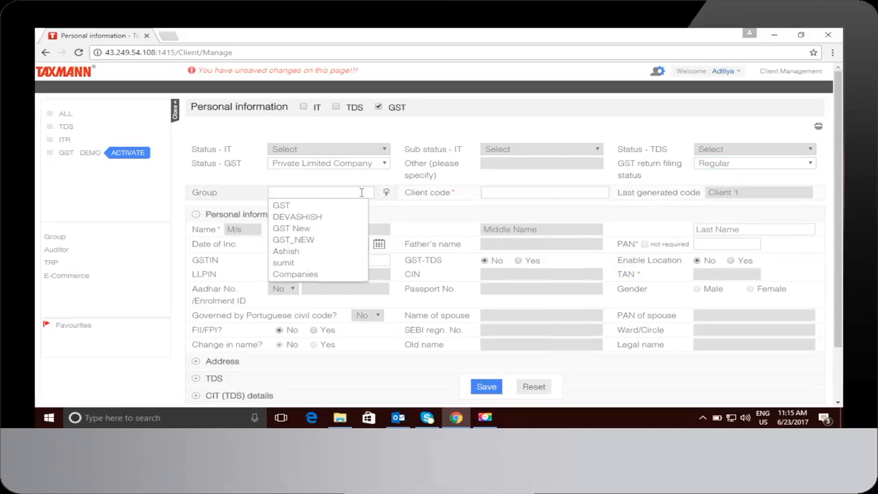
Enter 'GST Group' as the group and 'Client A' as the client code.
{"action": "type", "text": "GST Grou"}
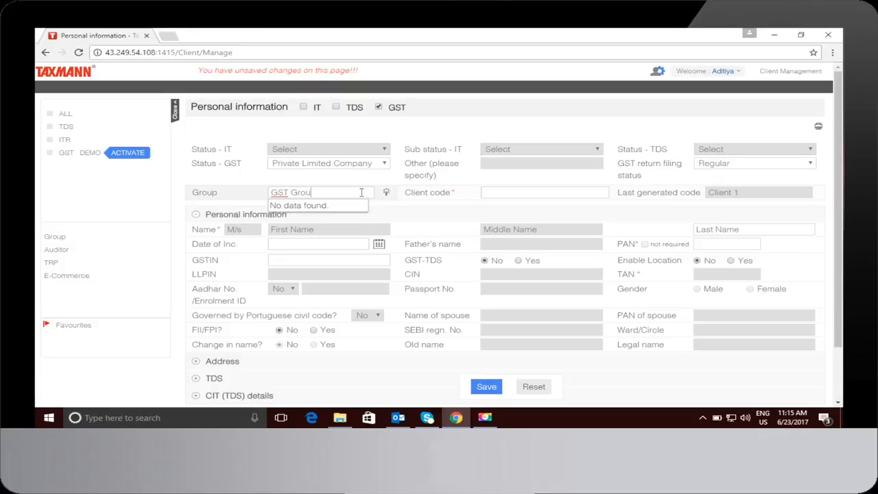
{"action": "left_click", "coordinate": [386, 192]}
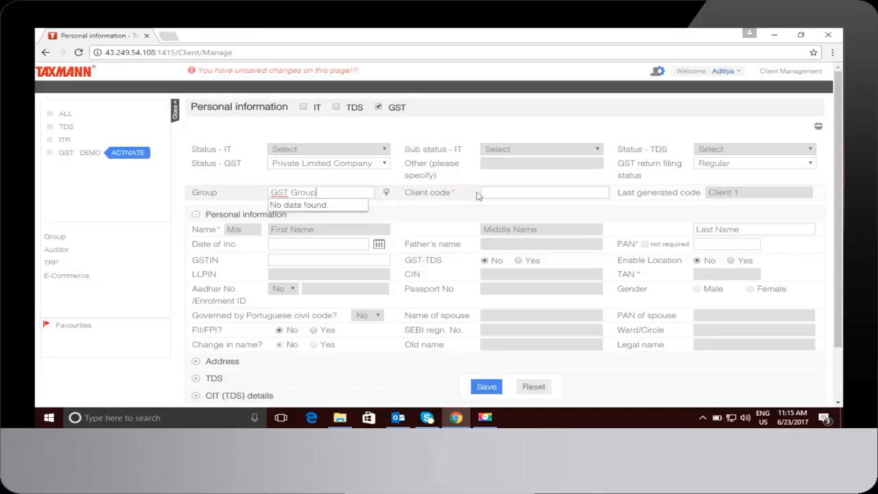
{"action": "type", "text": "Client A"}
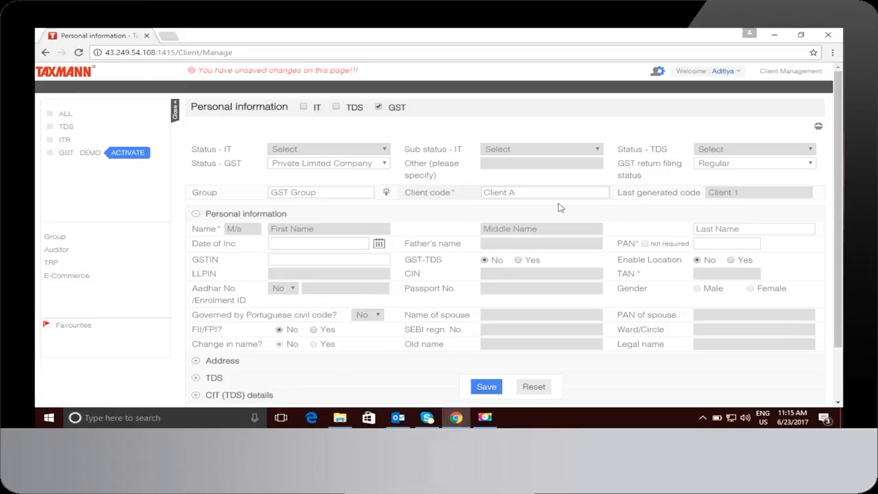
{"action": "left_click", "coordinate": [198, 214]}
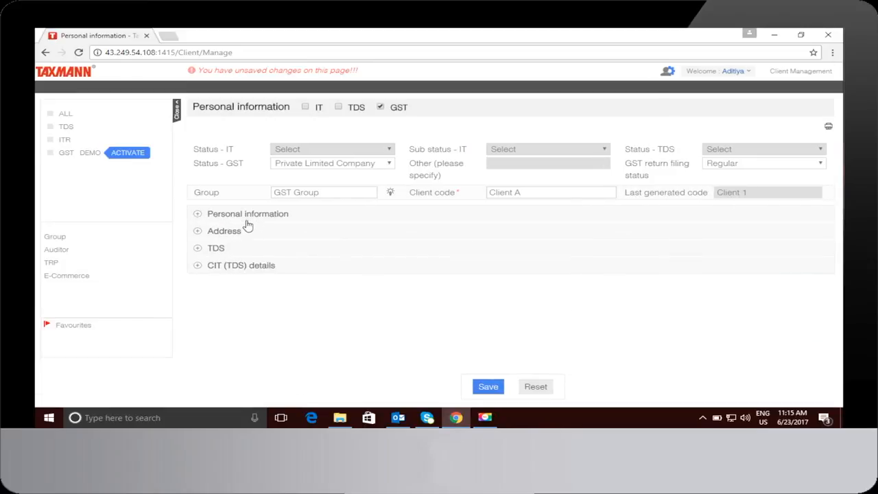
{"action": "mouse_move", "coordinate": [208, 226]}
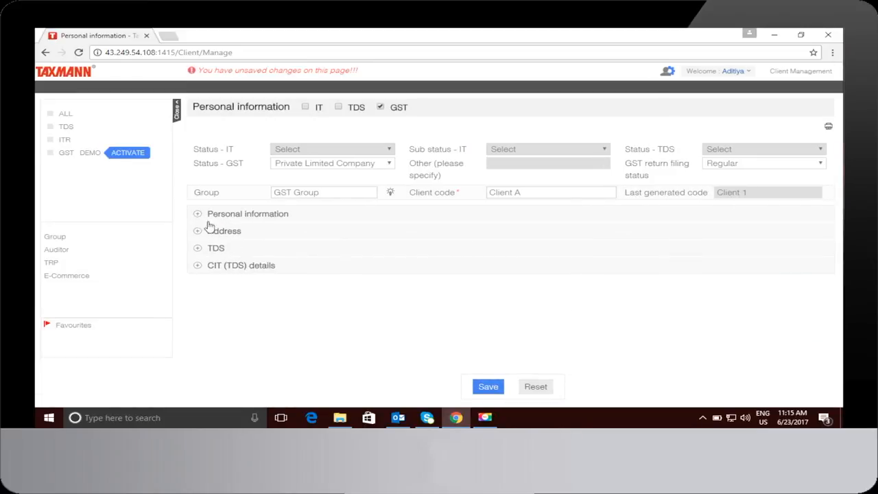
Expand Personal information and enter TAXMANN as the last name.
{"action": "left_click", "coordinate": [198, 214]}
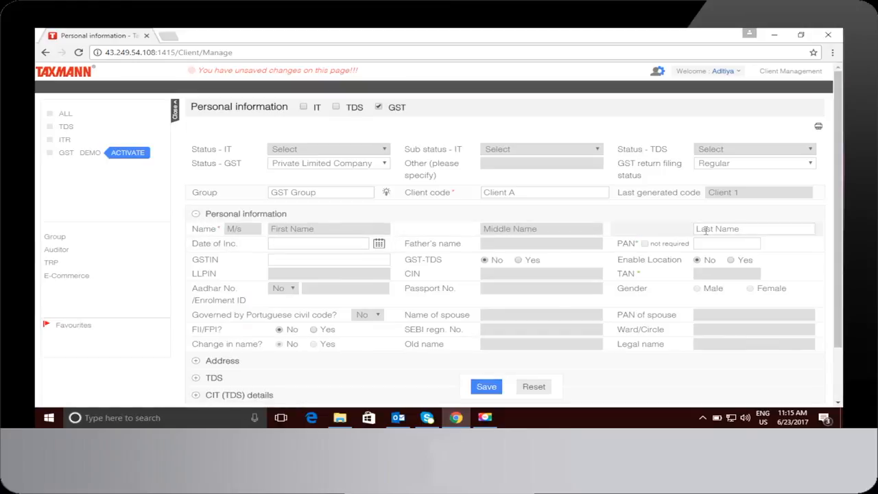
{"action": "left_click", "coordinate": [753, 228]}
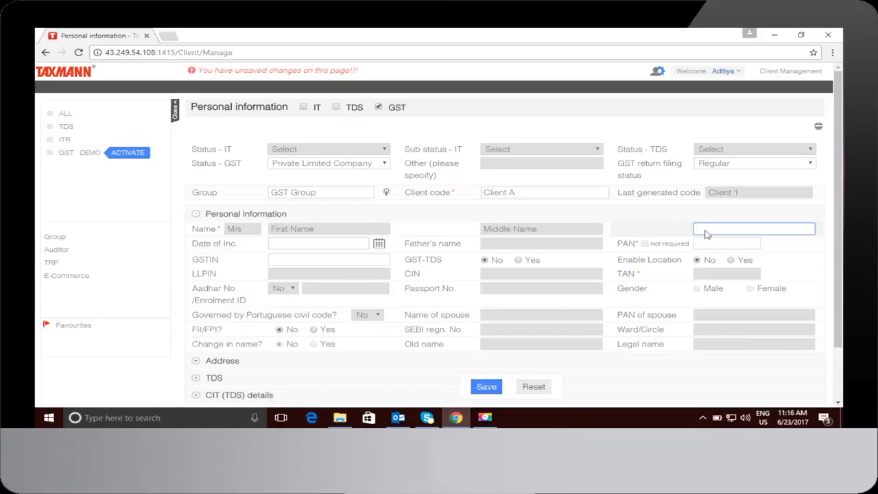
{"action": "type", "text": "TAXMANN"}
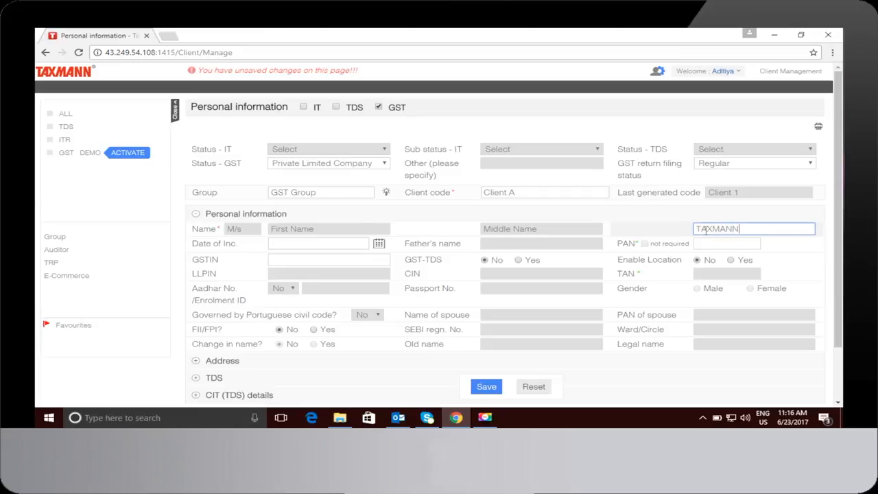
{"action": "left_click", "coordinate": [378, 244]}
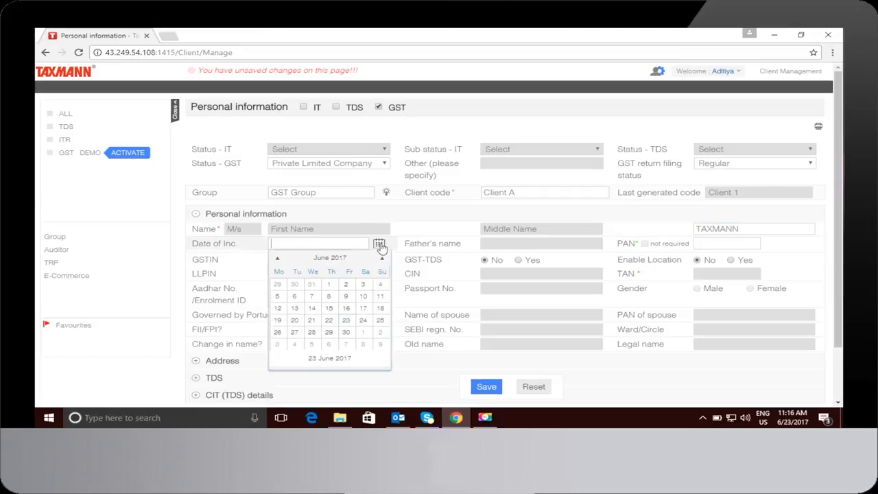
Pick 1 January 1990 in the Date of inc. calendar.
{"action": "left_click", "coordinate": [329, 258]}
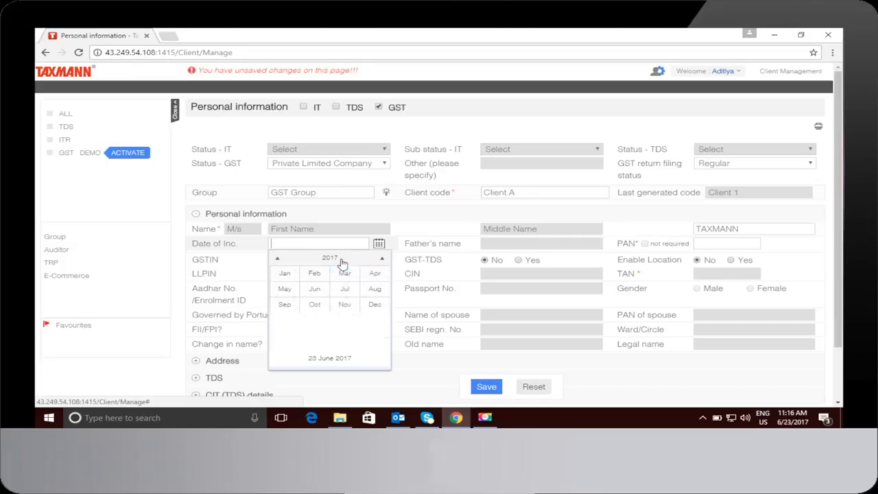
{"action": "left_click", "coordinate": [329, 257]}
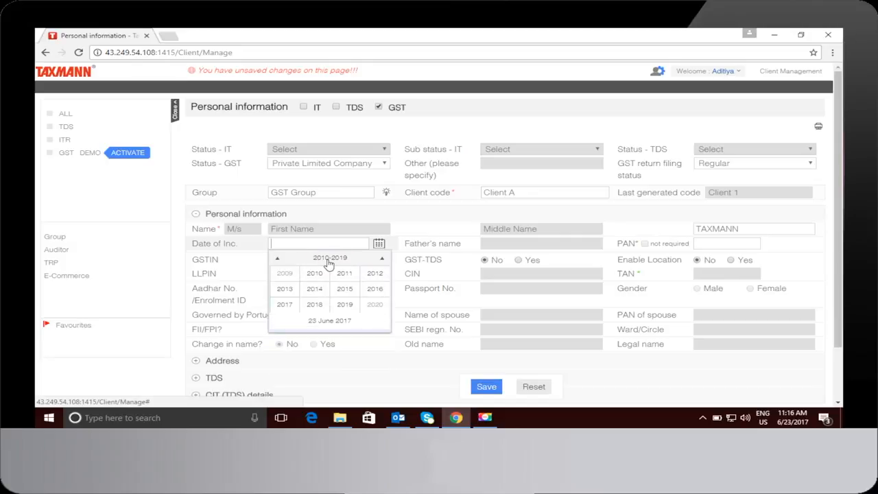
{"action": "left_click", "coordinate": [329, 258]}
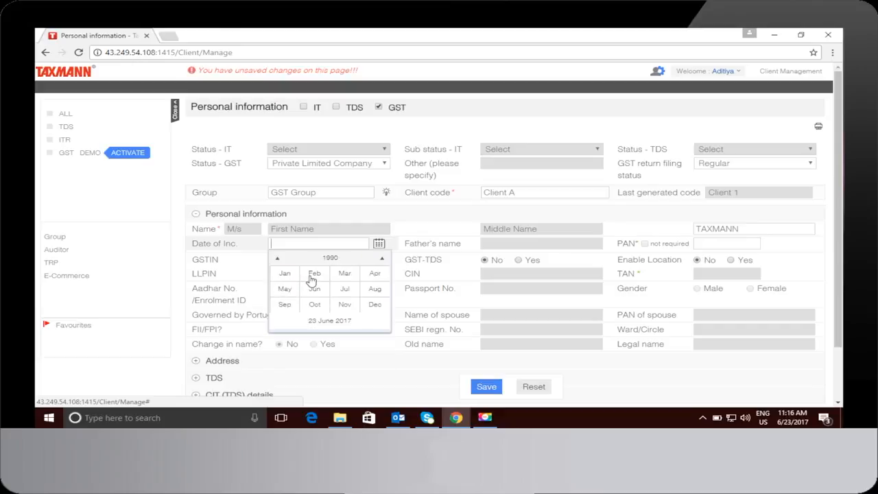
{"action": "left_click", "coordinate": [285, 273]}
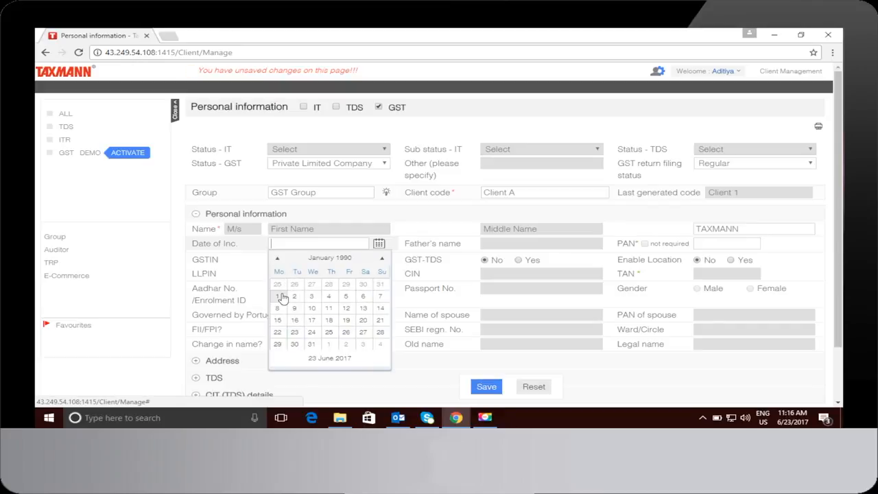
{"action": "left_click", "coordinate": [277, 297]}
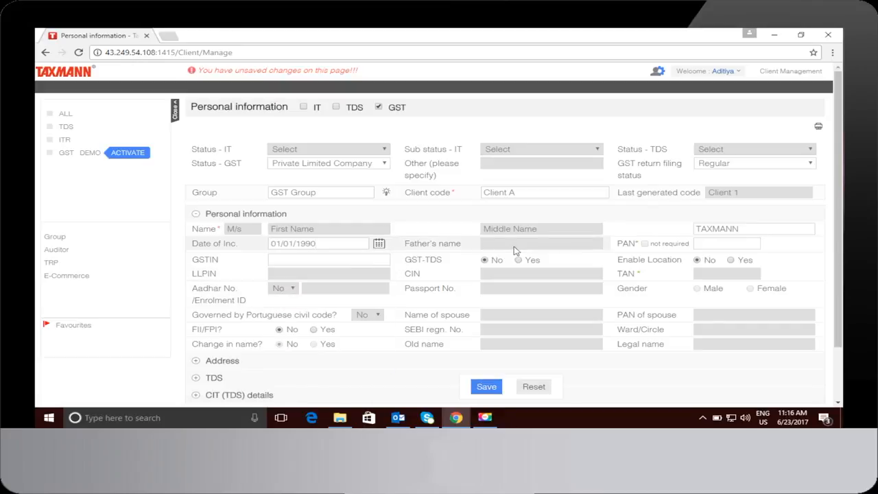
{"action": "left_click", "coordinate": [328, 259]}
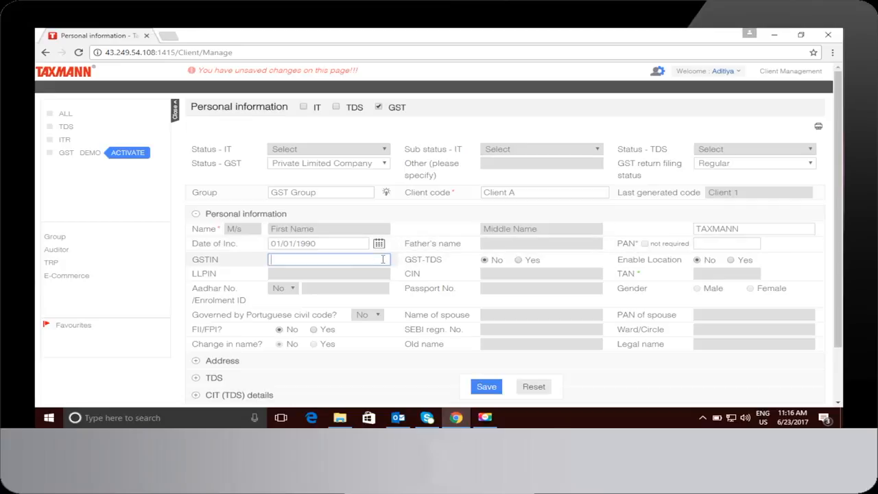
Enter GSTIN 12AAAAA1245A3Z2 and set GST-TDS and Enable Location to Yes.
{"action": "type", "text": "12AAAAA1245A3Z2"}
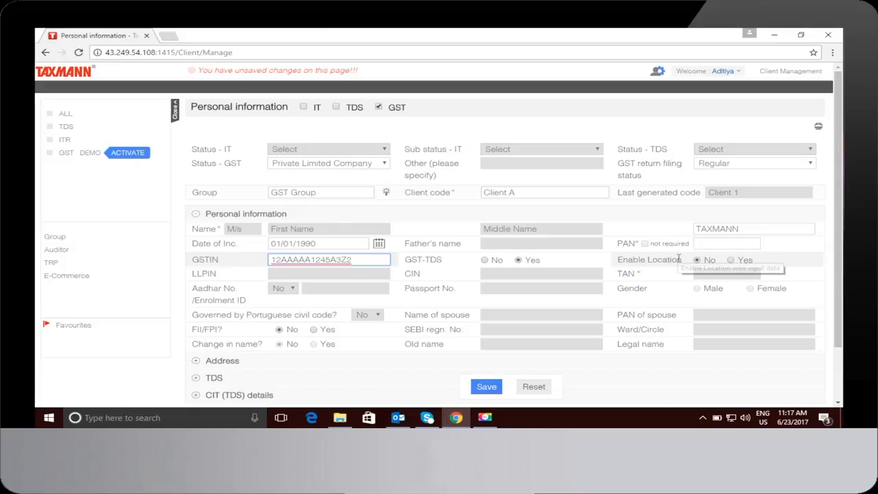
{"action": "left_click", "coordinate": [730, 259]}
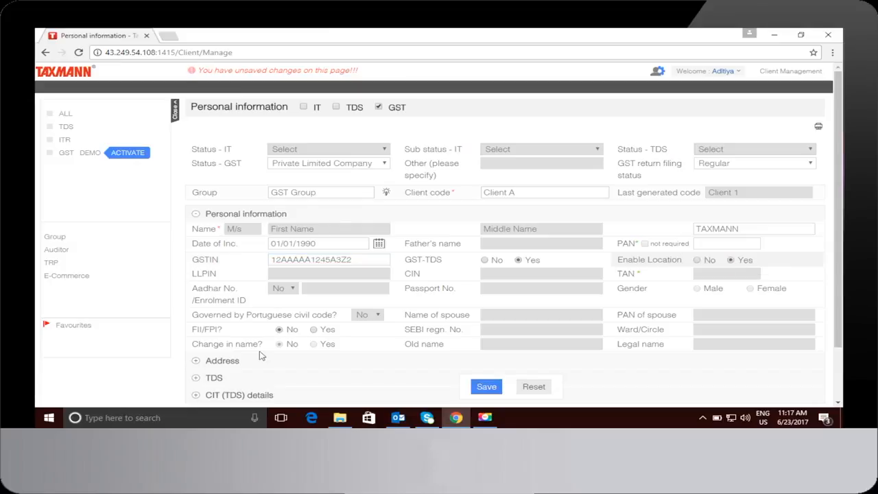
{"action": "left_click", "coordinate": [196, 359]}
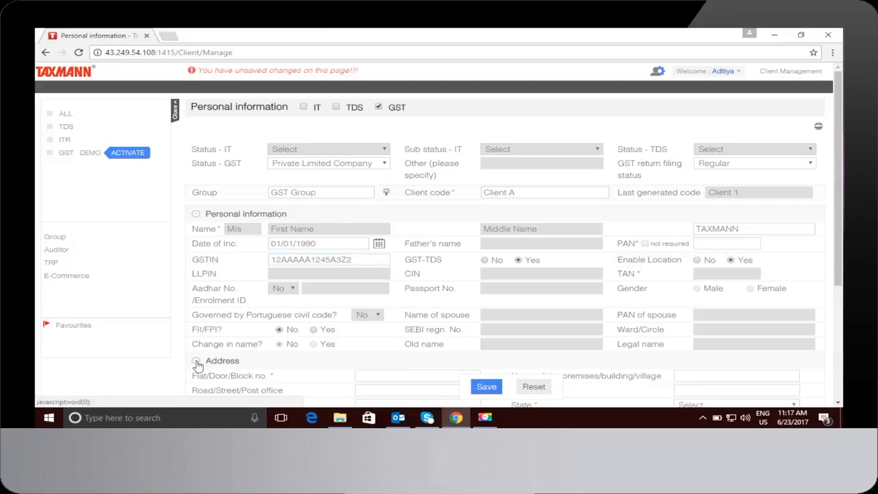
{"action": "scroll", "scroll_direction": "down", "scroll_amount": 3}
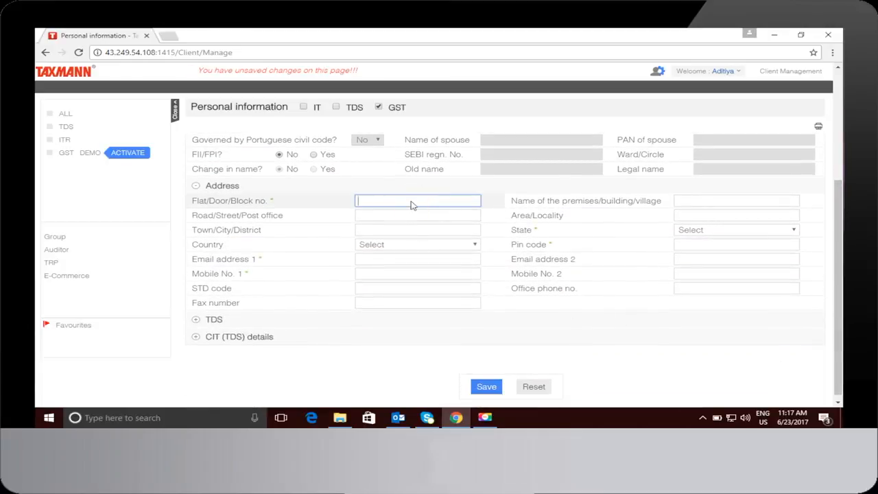
{"action": "left_click", "coordinate": [734, 230]}
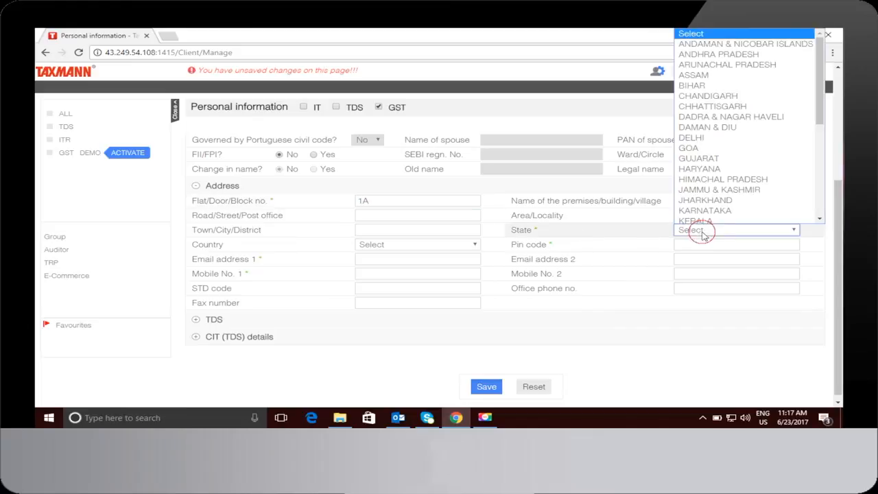
{"action": "left_click", "coordinate": [692, 137]}
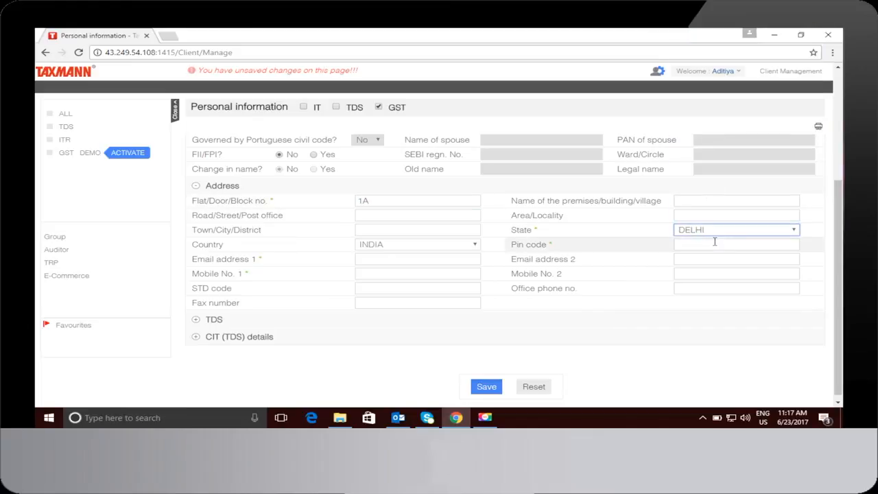
{"action": "left_click", "coordinate": [735, 244]}
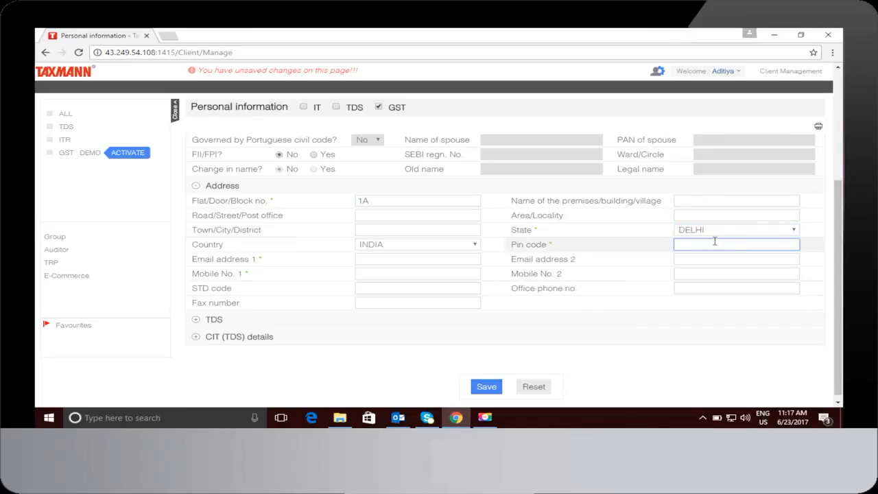
{"action": "type", "text": "110021"}
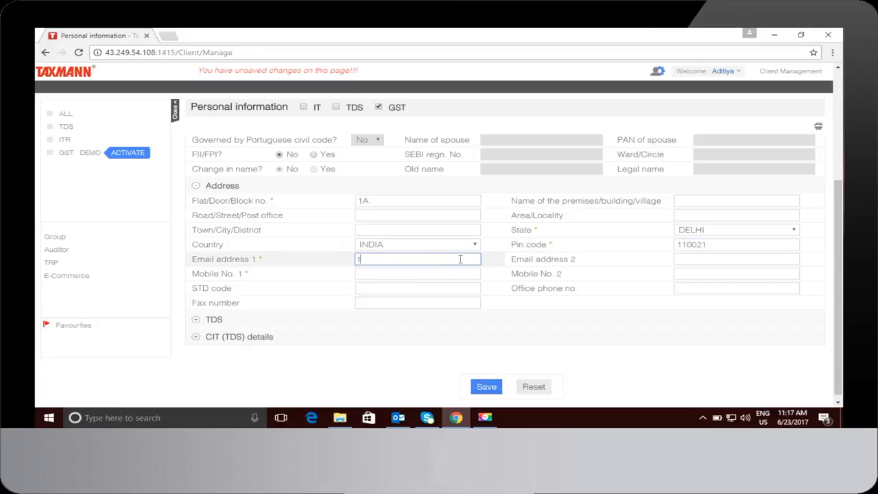
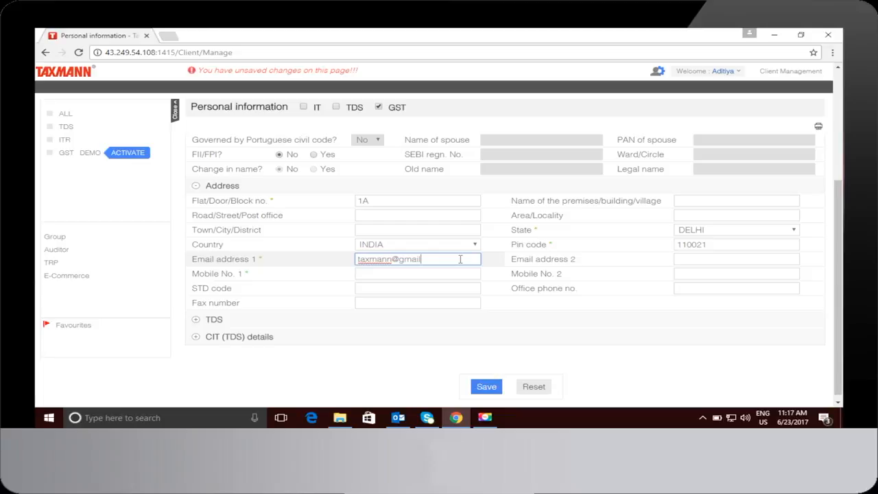
{"action": "type", "text": "9999999999"}
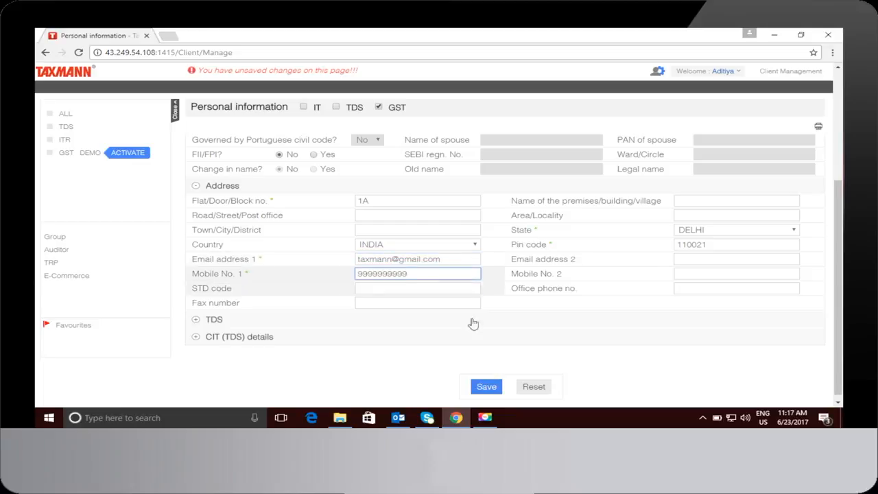
Save the client record, confirming Yes to proceed without mandatory items.
{"action": "left_click", "coordinate": [485, 387]}
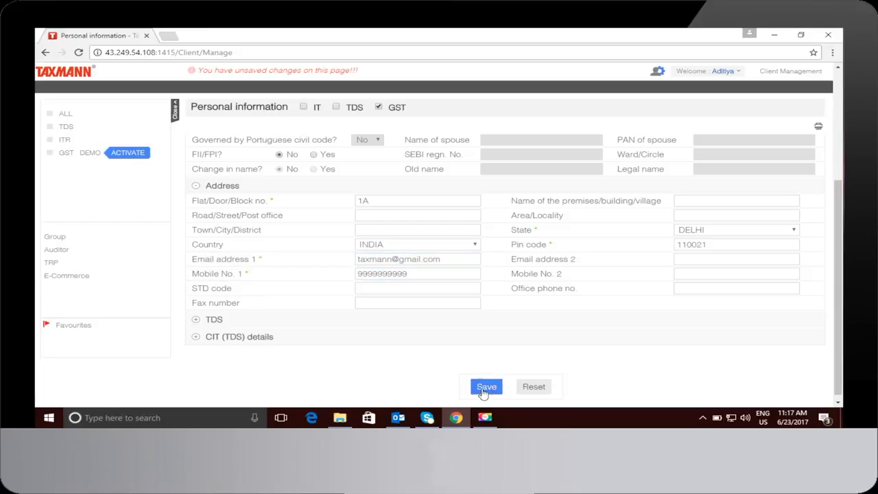
{"action": "left_click", "coordinate": [485, 387]}
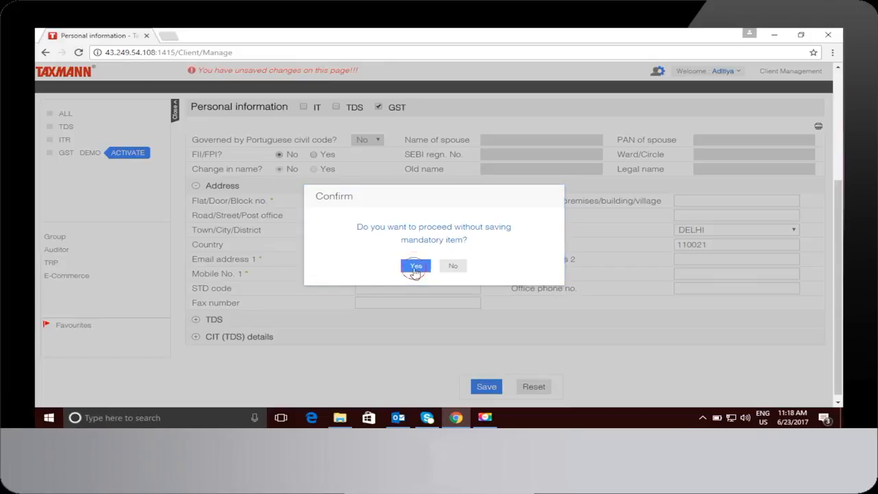
{"action": "left_click", "coordinate": [416, 266]}
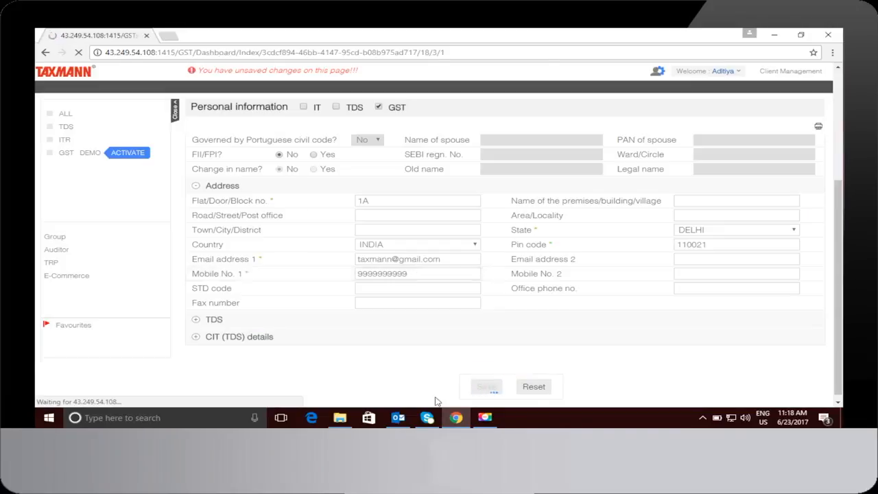